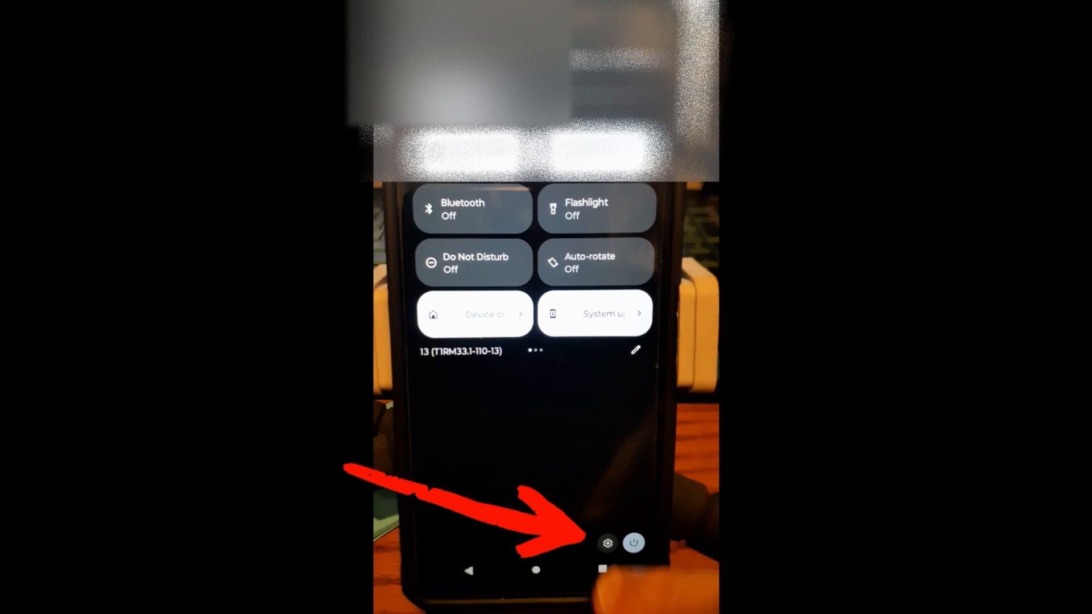
Step: Reach the Accessibility page from Quick Settings and scroll to the Captions section listing Live Caption
{"action": "left_click", "coordinate": [606, 544]}
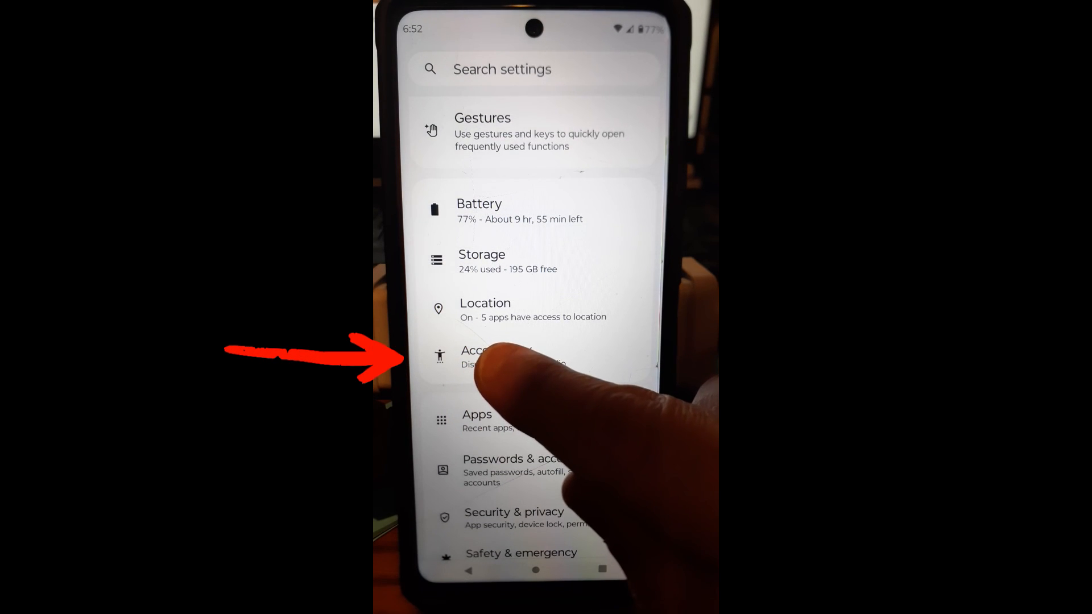
{"action": "left_click", "coordinate": [488, 356]}
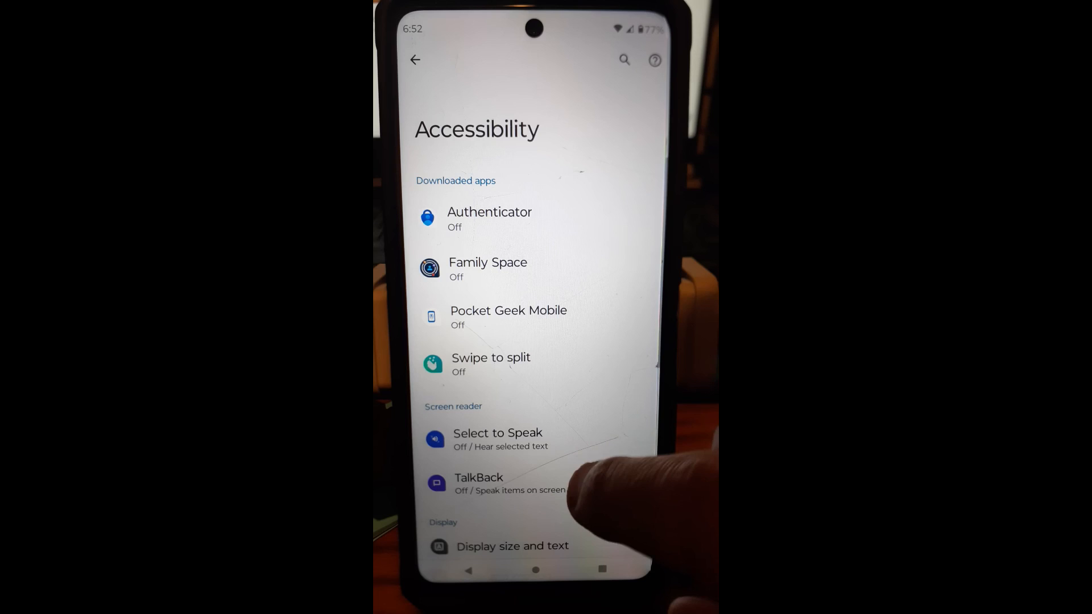
{"action": "scroll", "scroll_direction": "down", "scroll_amount": 3}
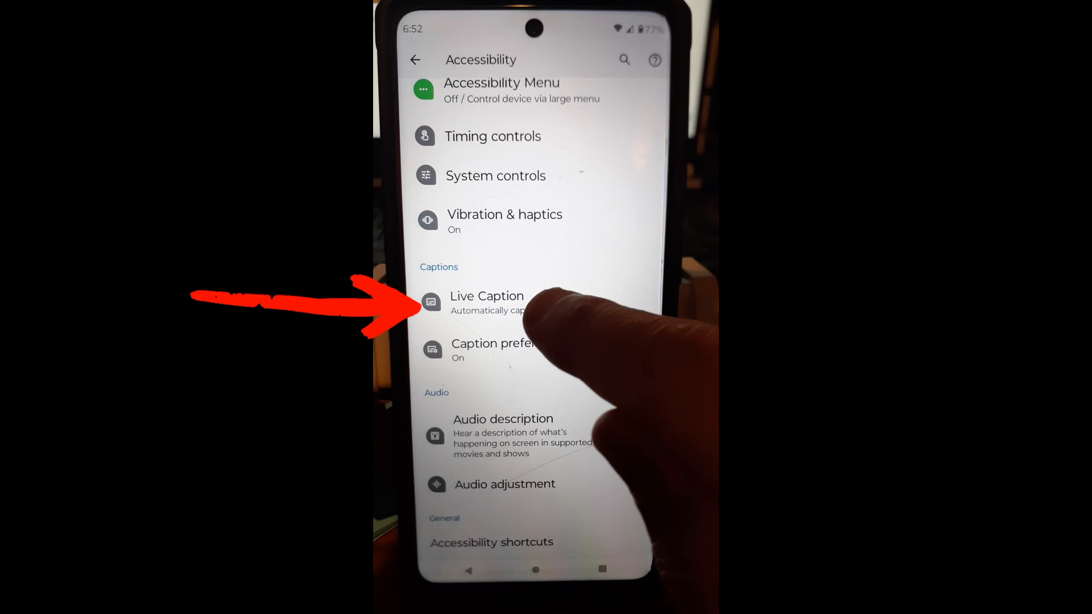
Step: Switch on the Use Live Caption toggle and reveal its caption options such as Languages
{"action": "left_click", "coordinate": [486, 303]}
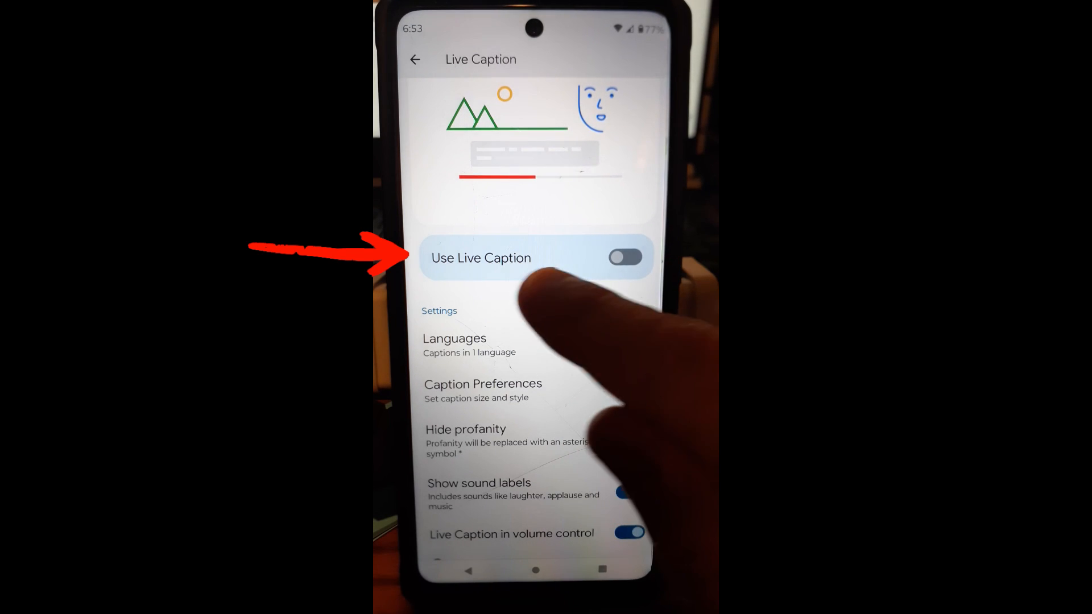
{"action": "left_click", "coordinate": [625, 257]}
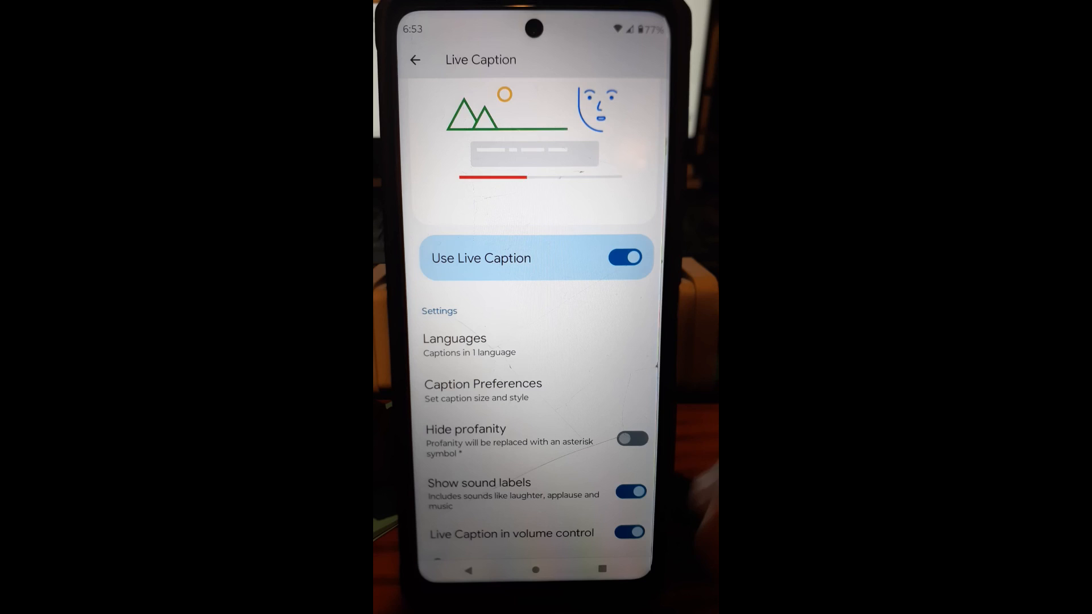
{"action": "scroll", "scroll_direction": "down", "scroll_amount": 3}
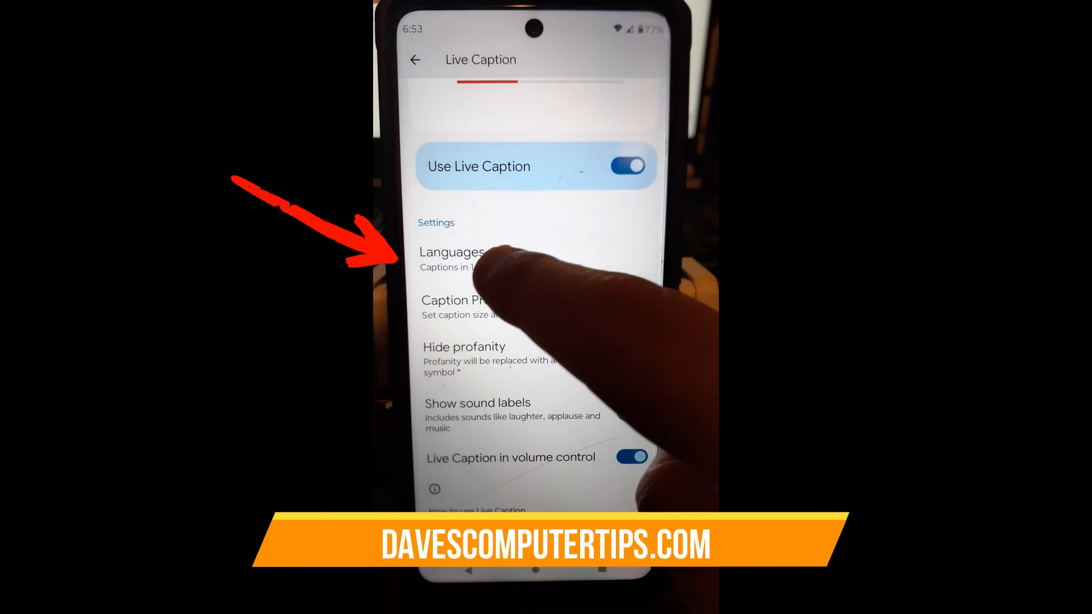
Step: Confirm English is the caption language, then enter Caption Preferences
{"action": "left_click", "coordinate": [453, 258]}
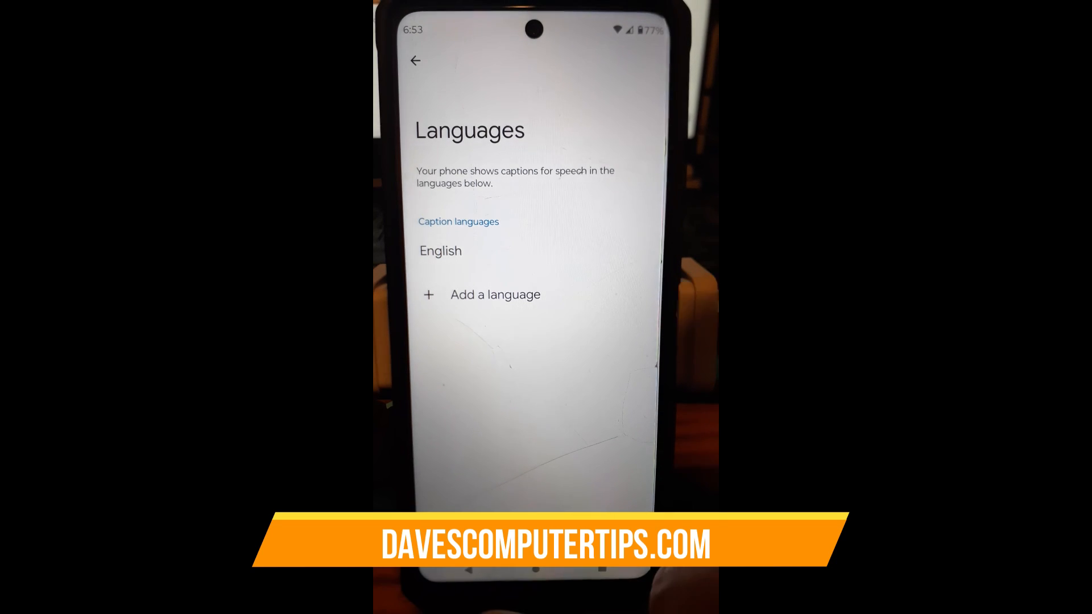
{"action": "left_click", "coordinate": [415, 60]}
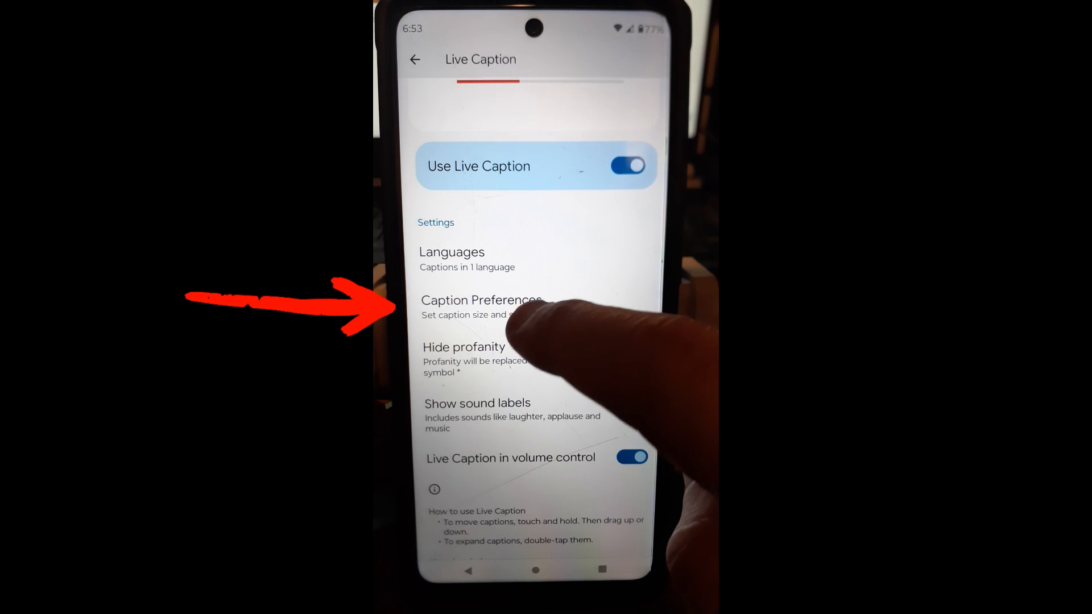
{"action": "left_click", "coordinate": [480, 306]}
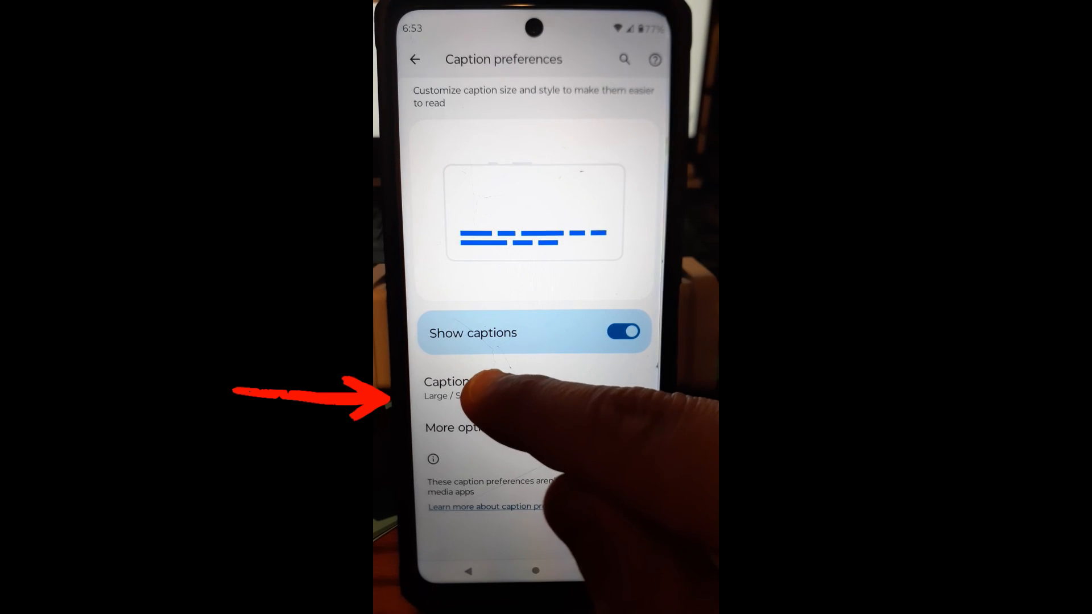
Step: Change the caption text size from Large to Medium under Caption size and style
{"action": "left_click", "coordinate": [459, 390]}
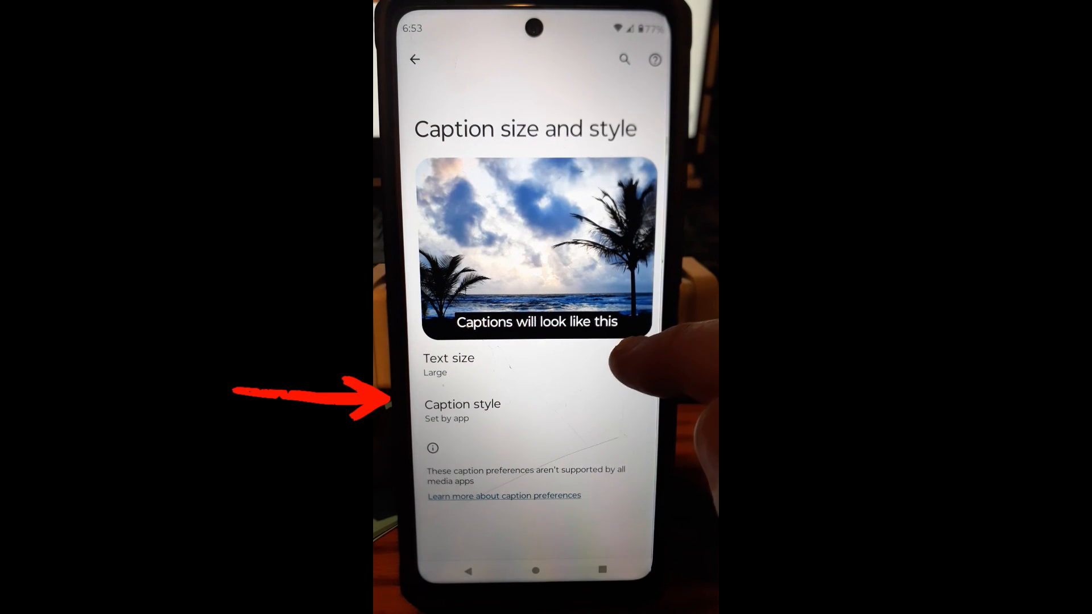
{"action": "left_click", "coordinate": [449, 365]}
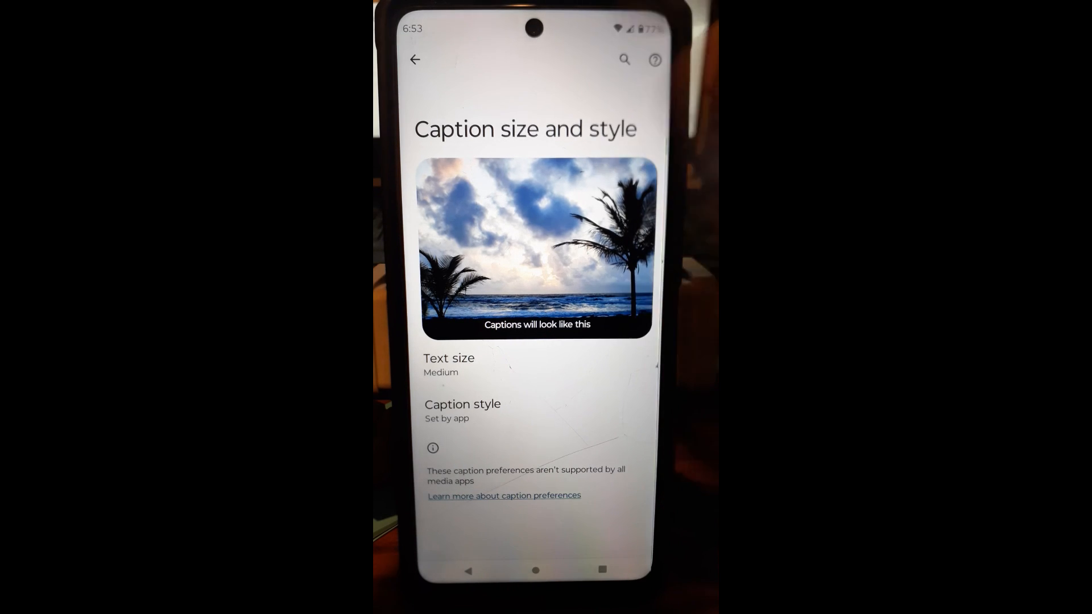
{"action": "left_click", "coordinate": [415, 60]}
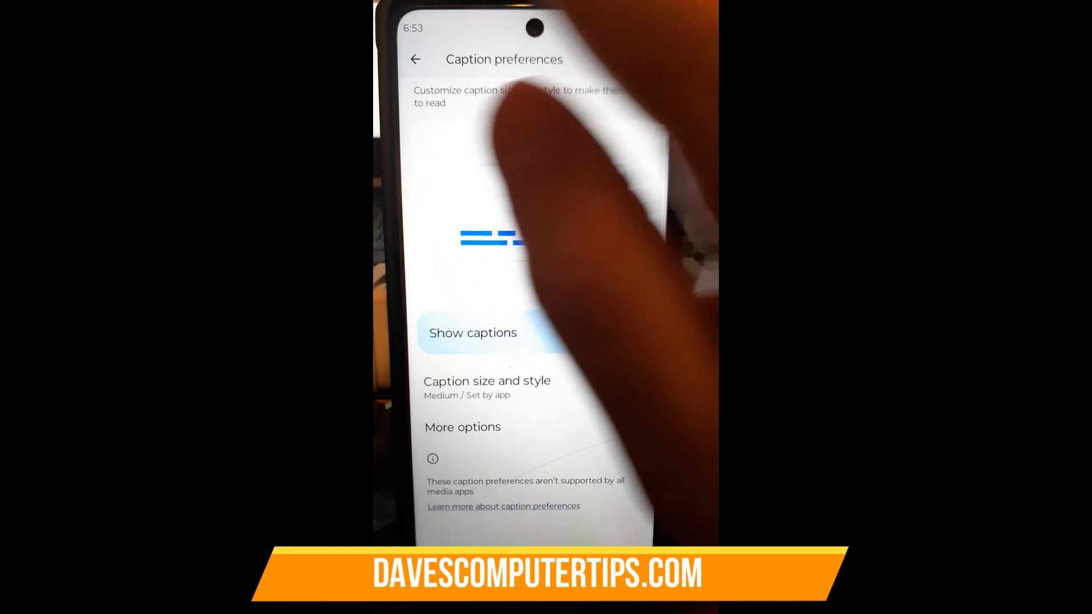
Step: Return to the Live Caption page and review the How to use Live Caption notes on moving and expanding captions
{"action": "left_click", "coordinate": [416, 59]}
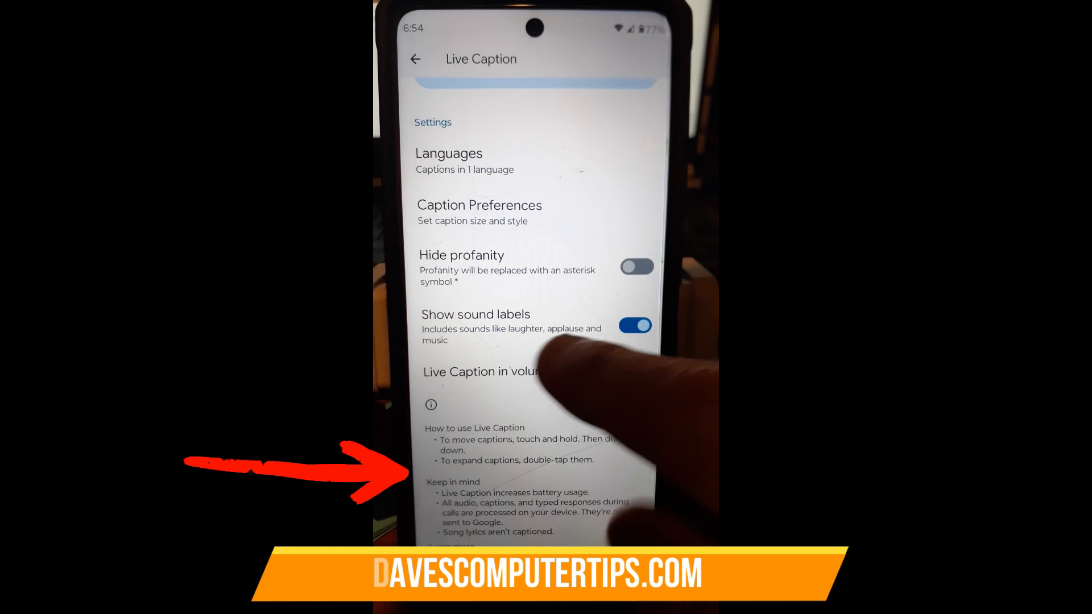
{"action": "left_click", "coordinate": [634, 371]}
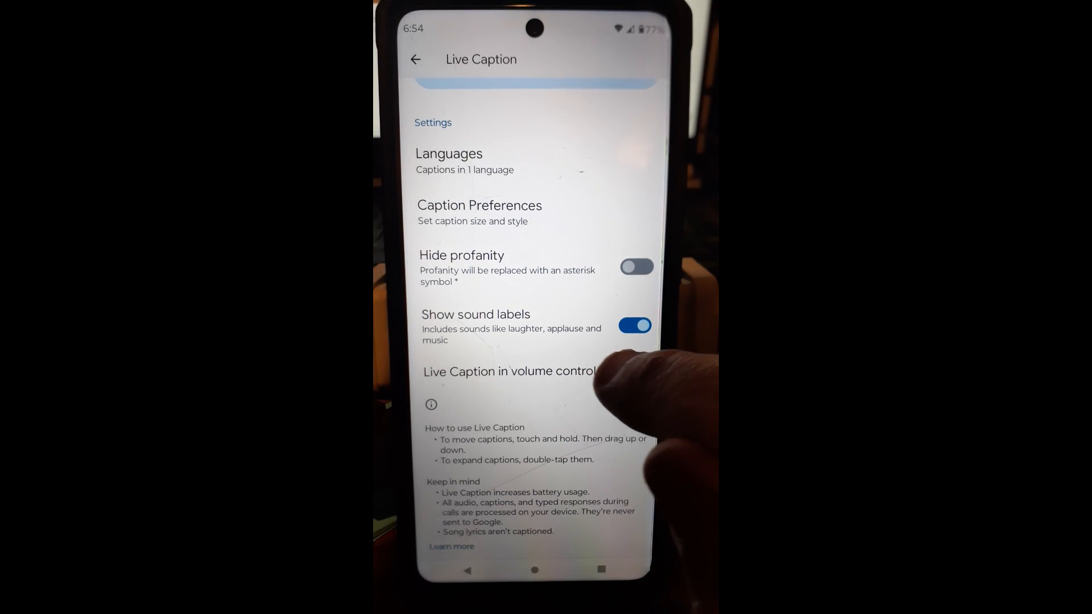
{"action": "left_click", "coordinate": [635, 371]}
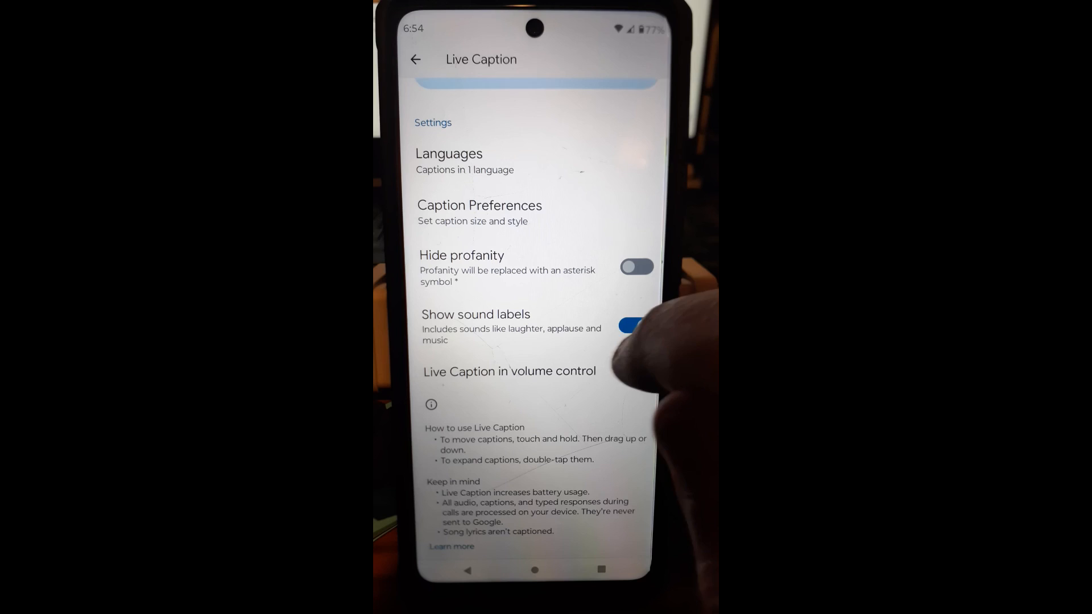
{"action": "left_click", "coordinate": [635, 370]}
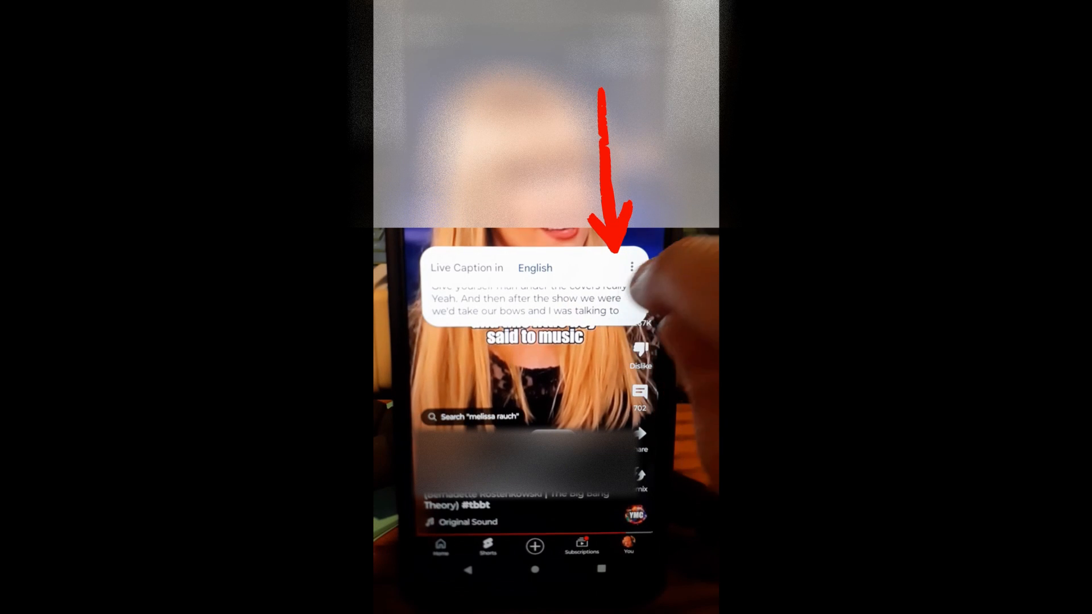
Step: From the caption box over the playing YouTube Short, reach the Live Caption settings via its three-dot menu
{"action": "left_click", "coordinate": [631, 267]}
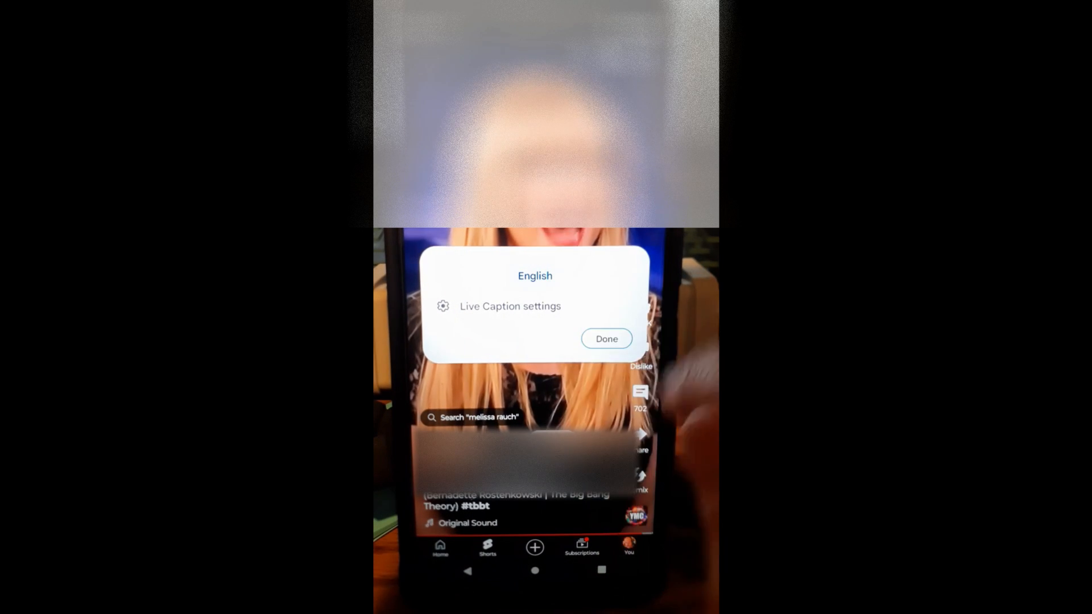
{"action": "left_click", "coordinate": [535, 275]}
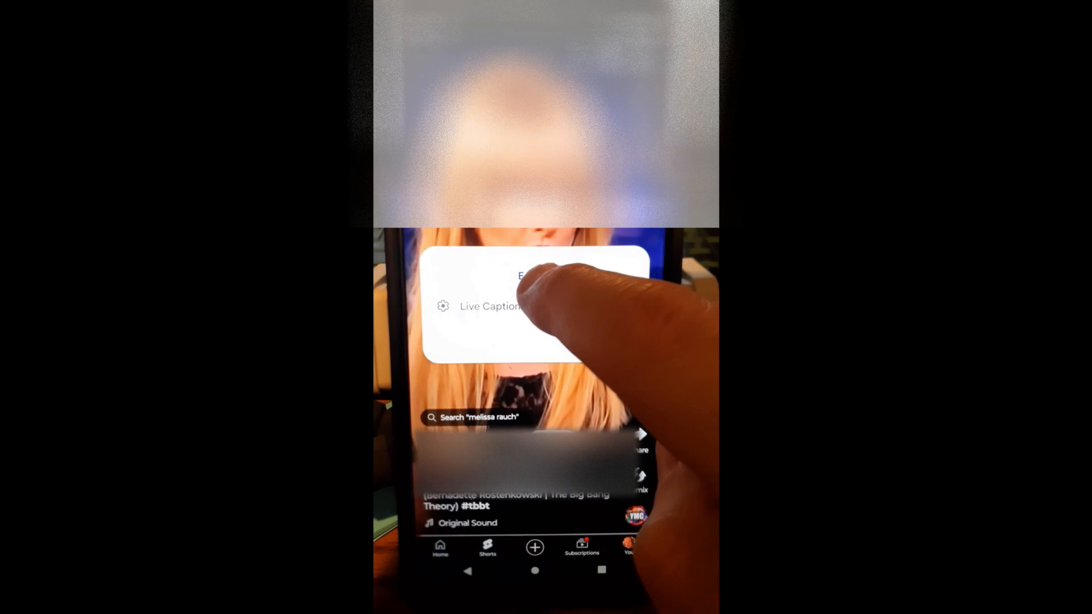
{"action": "left_click", "coordinate": [489, 305]}
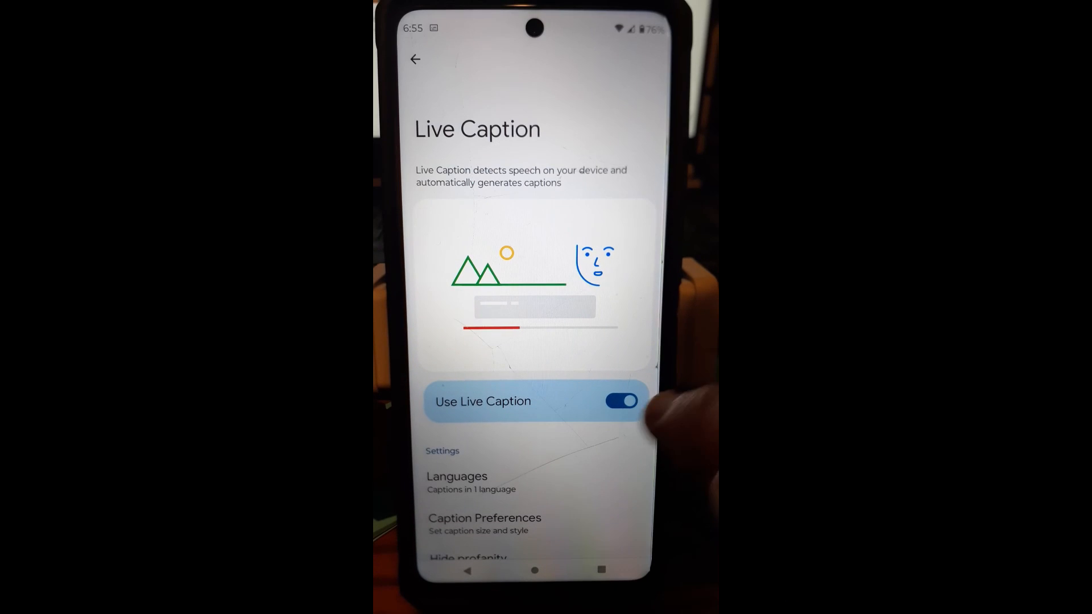
Step: Turn off the Use Live Caption toggle on its settings page
{"action": "left_click", "coordinate": [621, 402]}
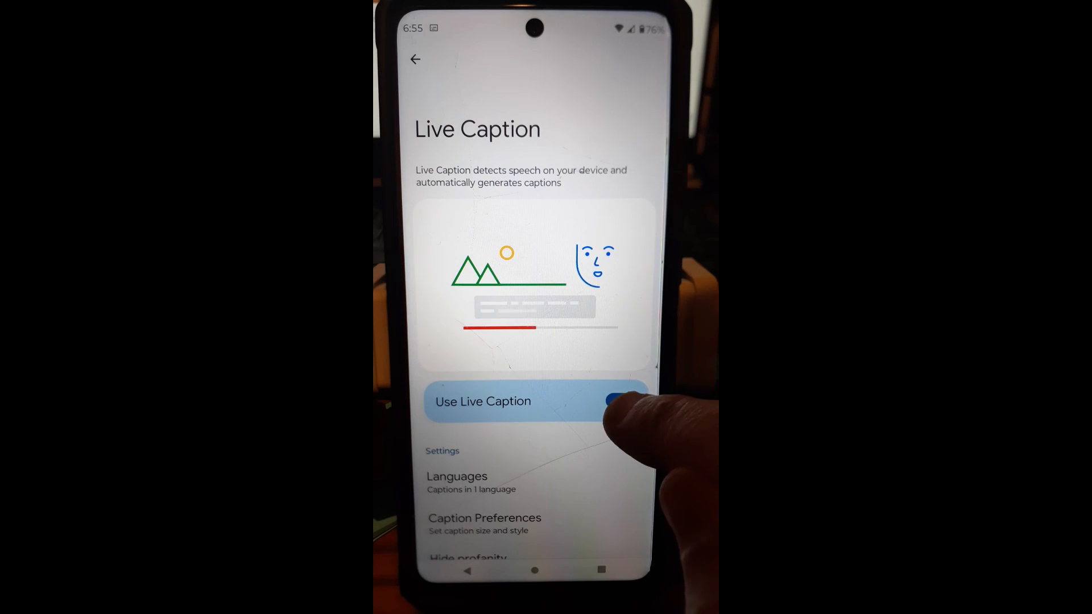
{"action": "left_click", "coordinate": [620, 402]}
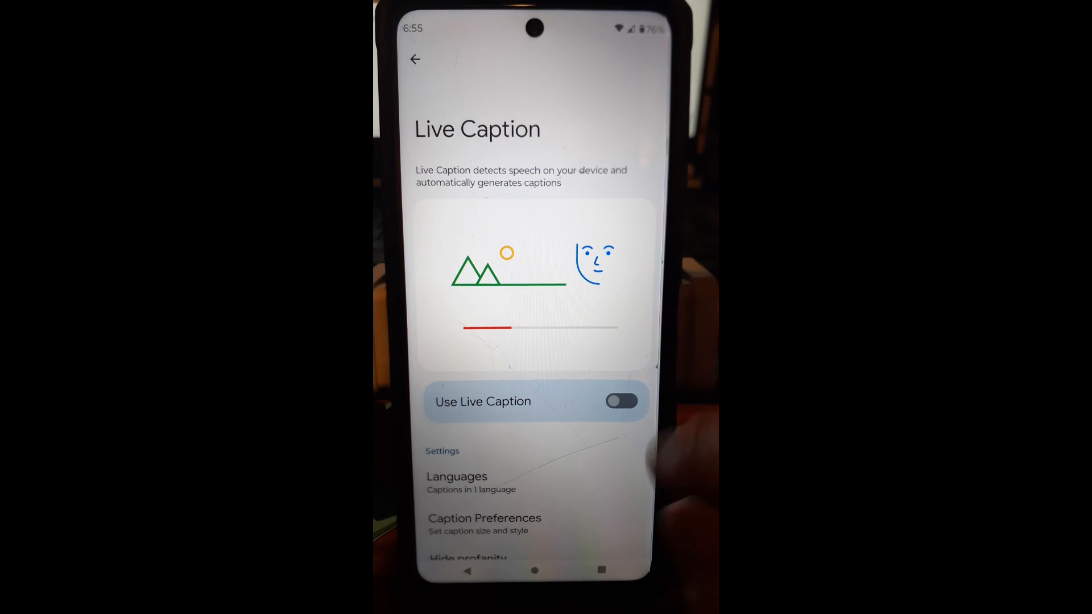